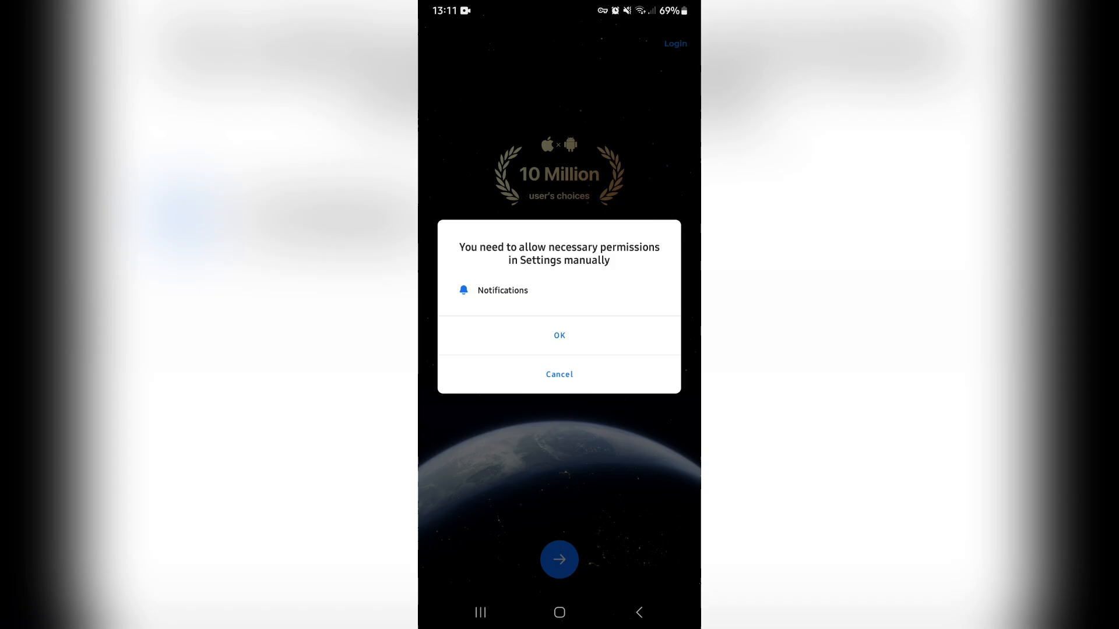
- Accept the permission prompt, turn on Allow notifications for ShutEye, and return to the welcome screen
click(559, 335)
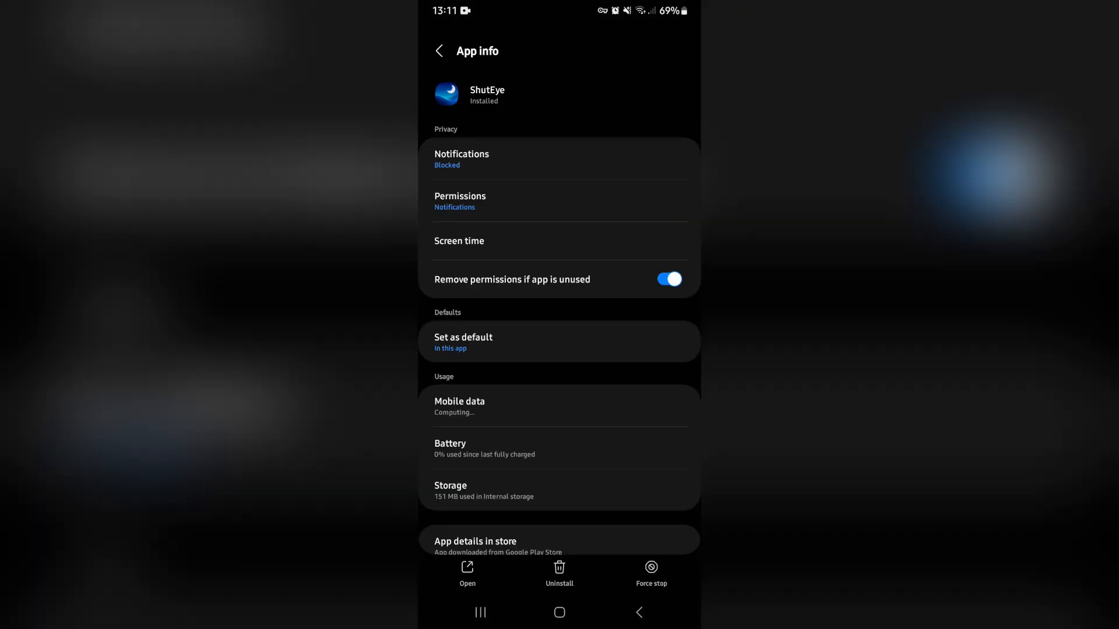
click(461, 159)
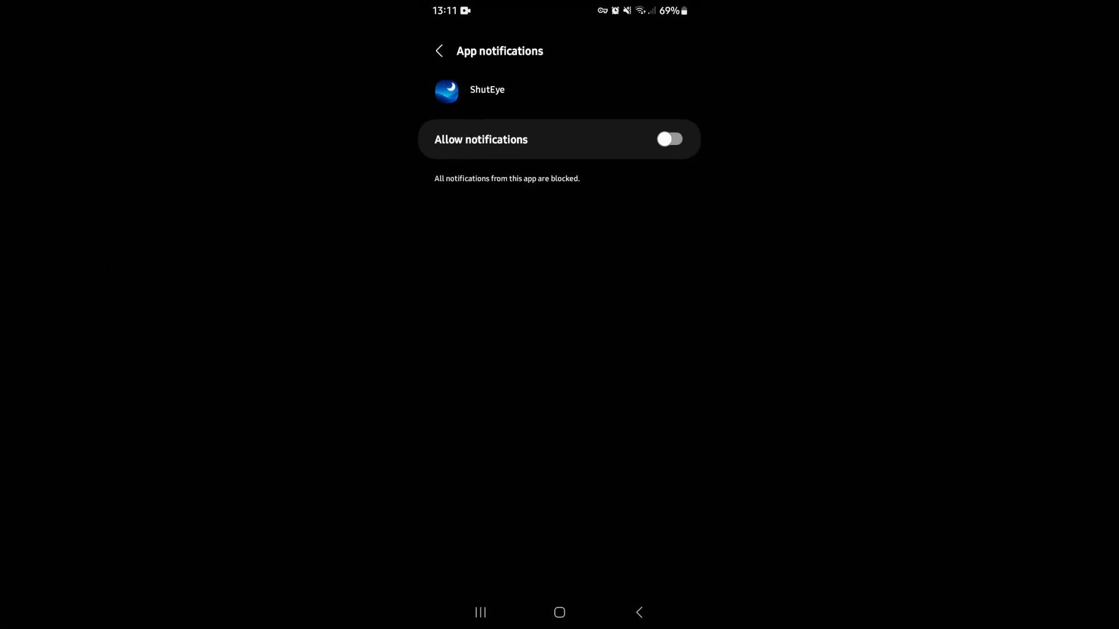
click(670, 139)
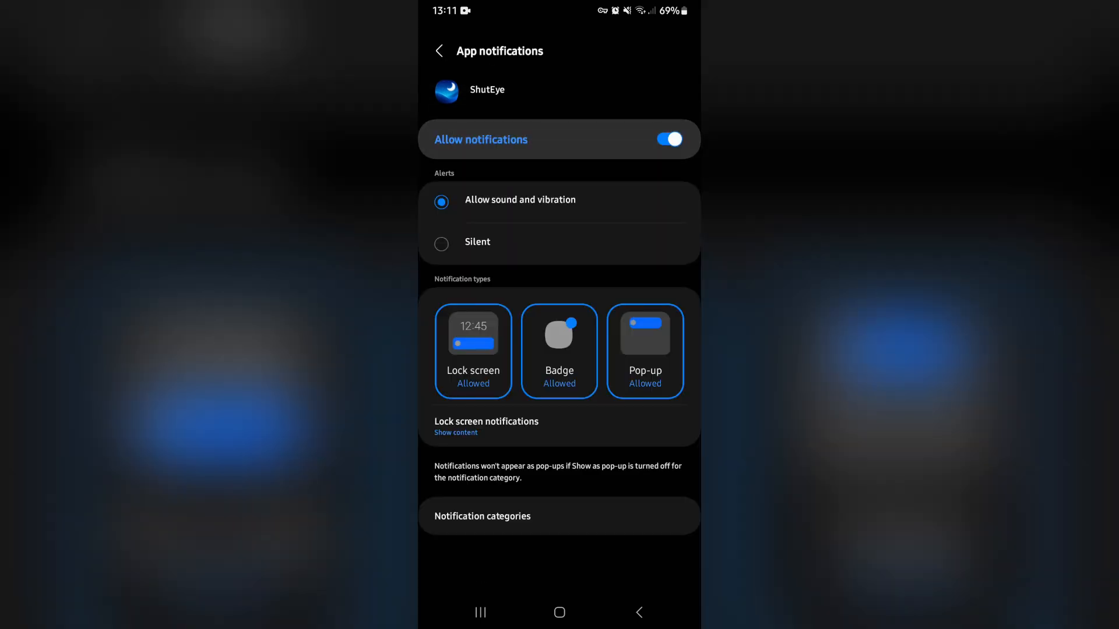
click(437, 51)
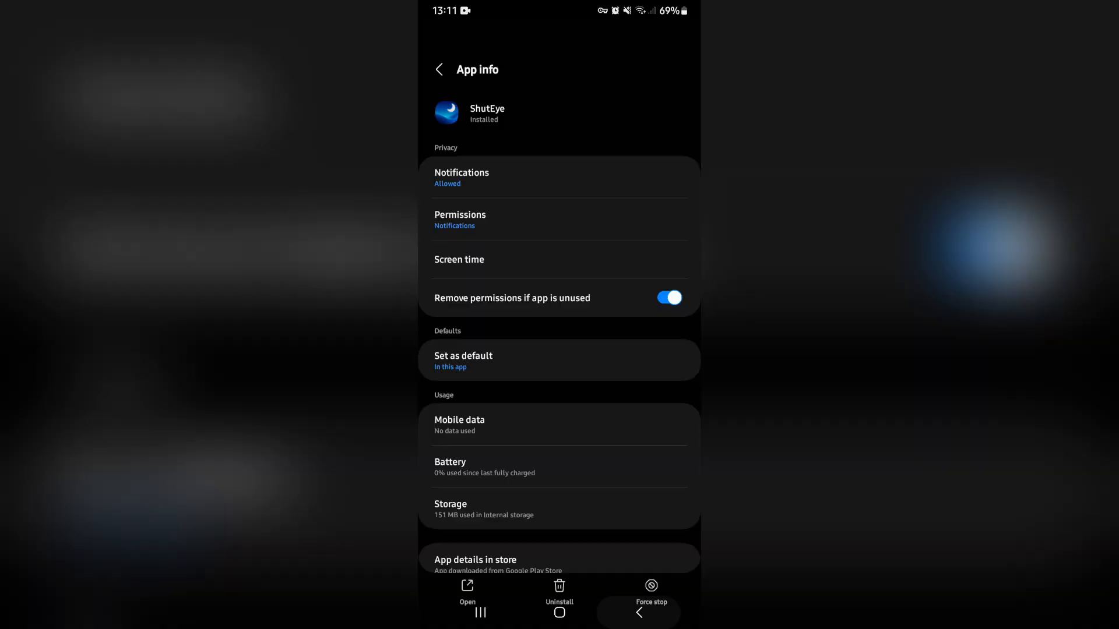
click(467, 586)
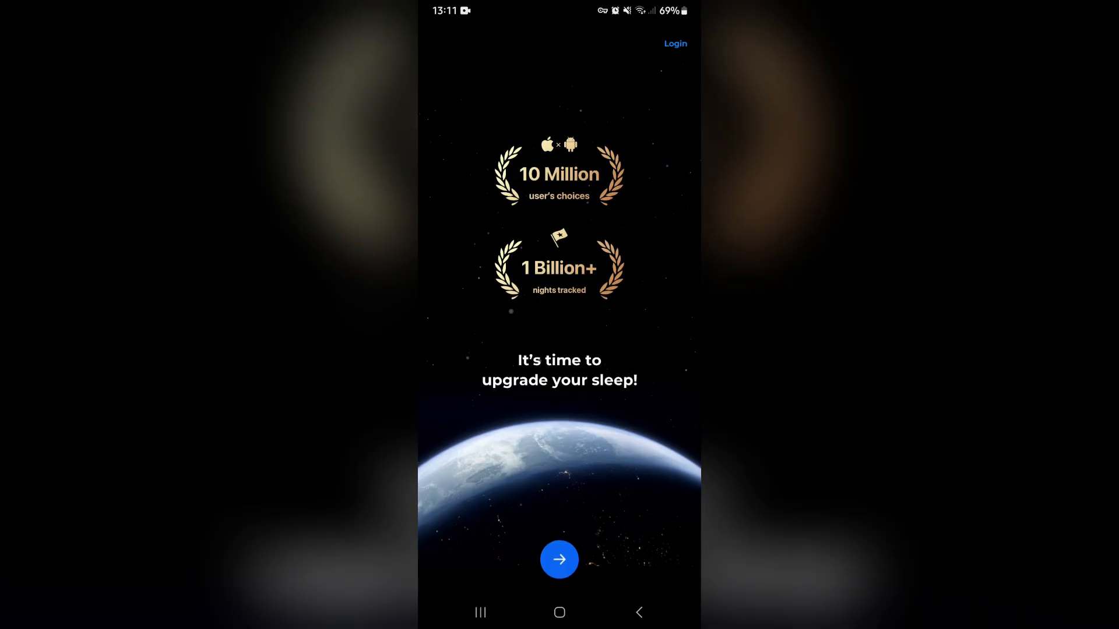
- Move past the welcome, behavioral therapy and snoring detection intro screens
click(558, 559)
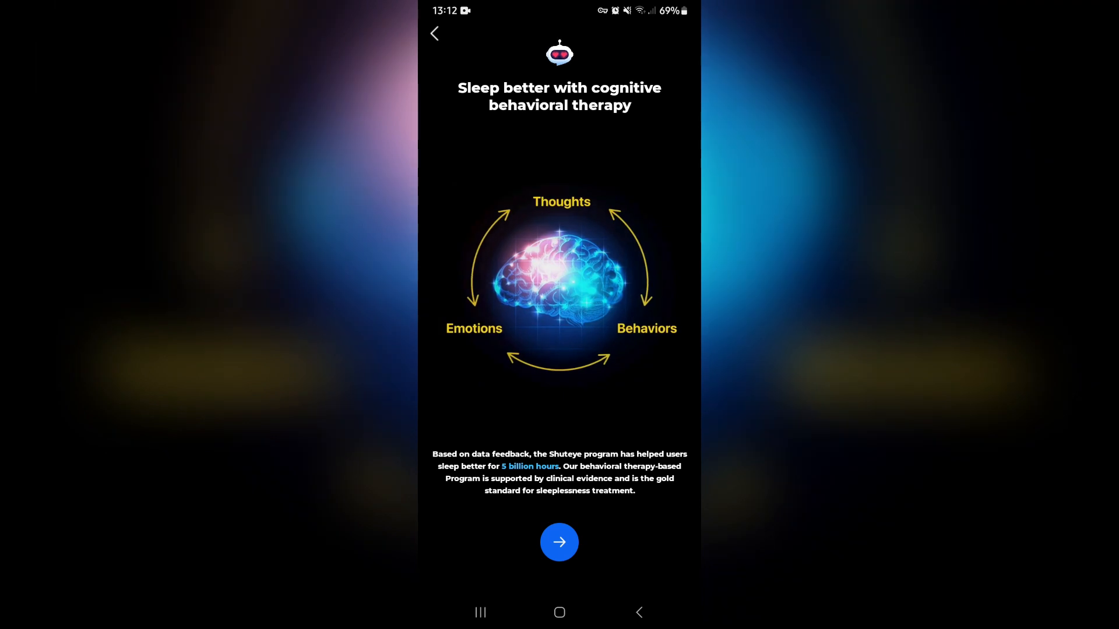
click(558, 543)
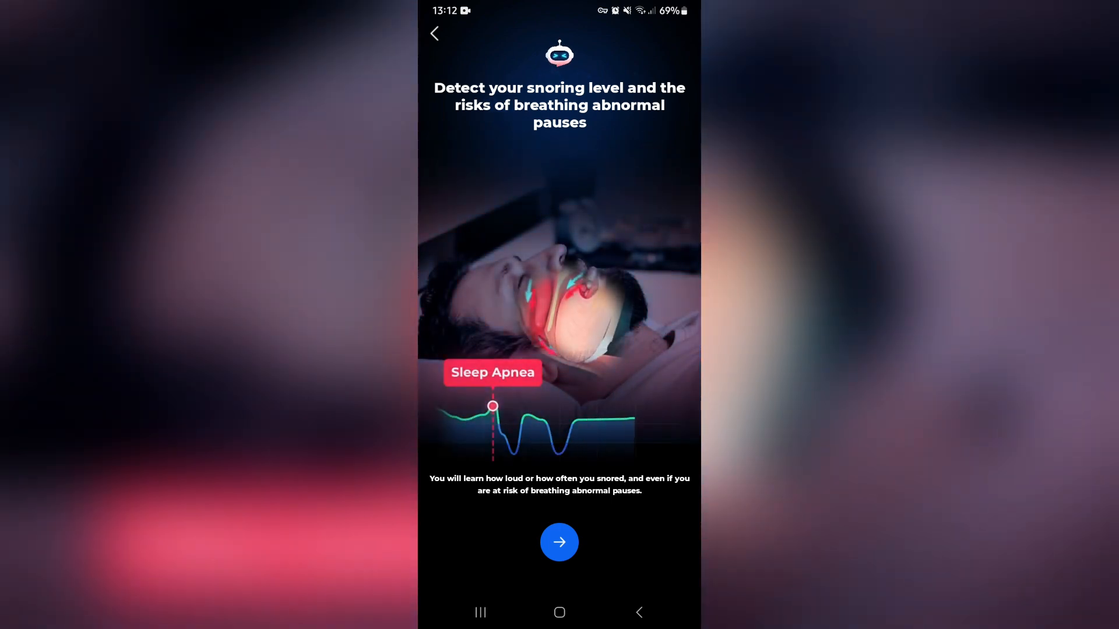
click(558, 542)
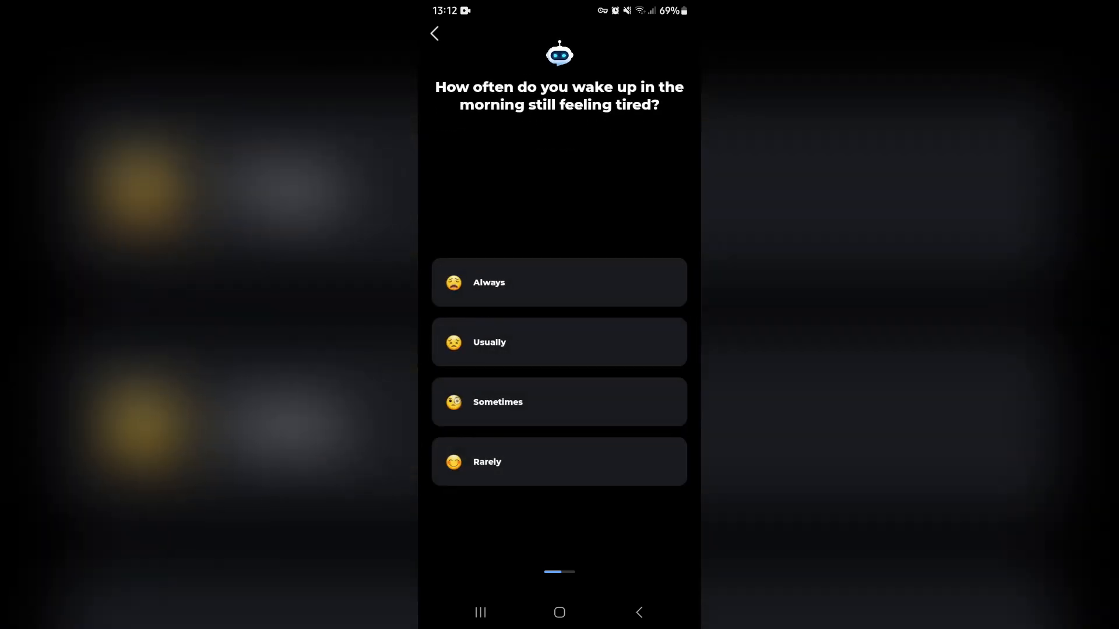
- Answer Always to waking tired, answer the diagnosed-conditions question, and pass the improvement and health-risk screens
click(559, 282)
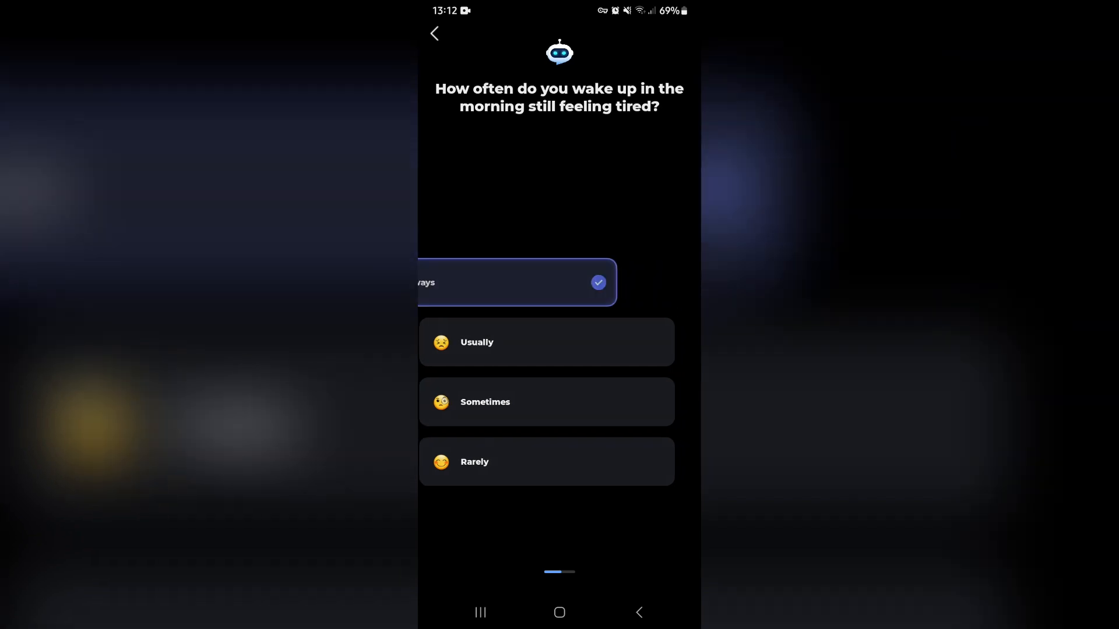
click(513, 282)
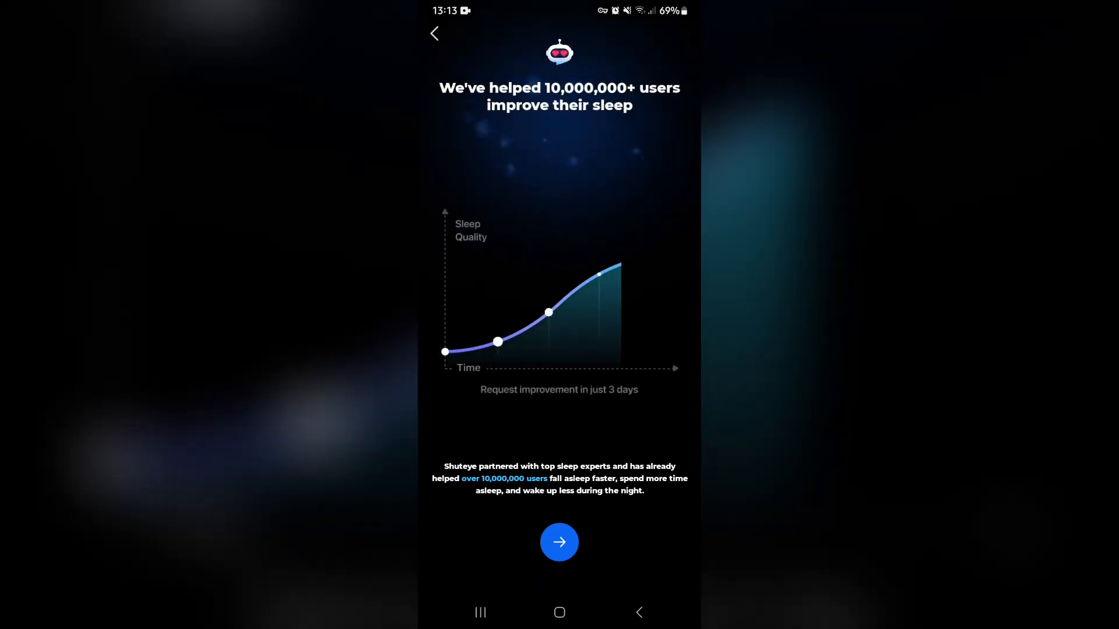
click(559, 543)
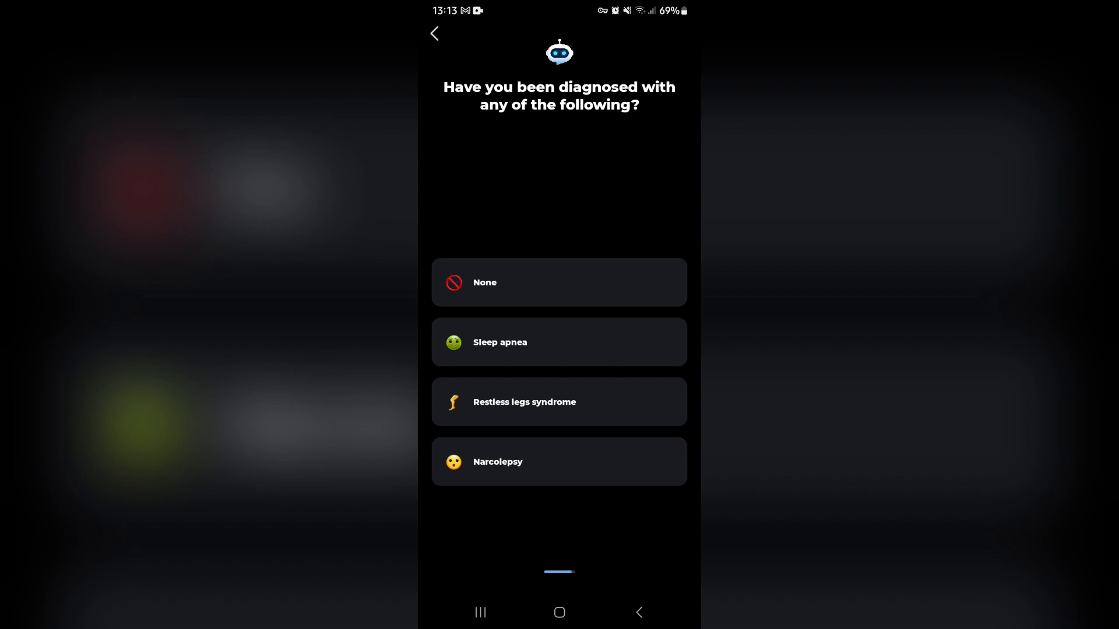
click(555, 283)
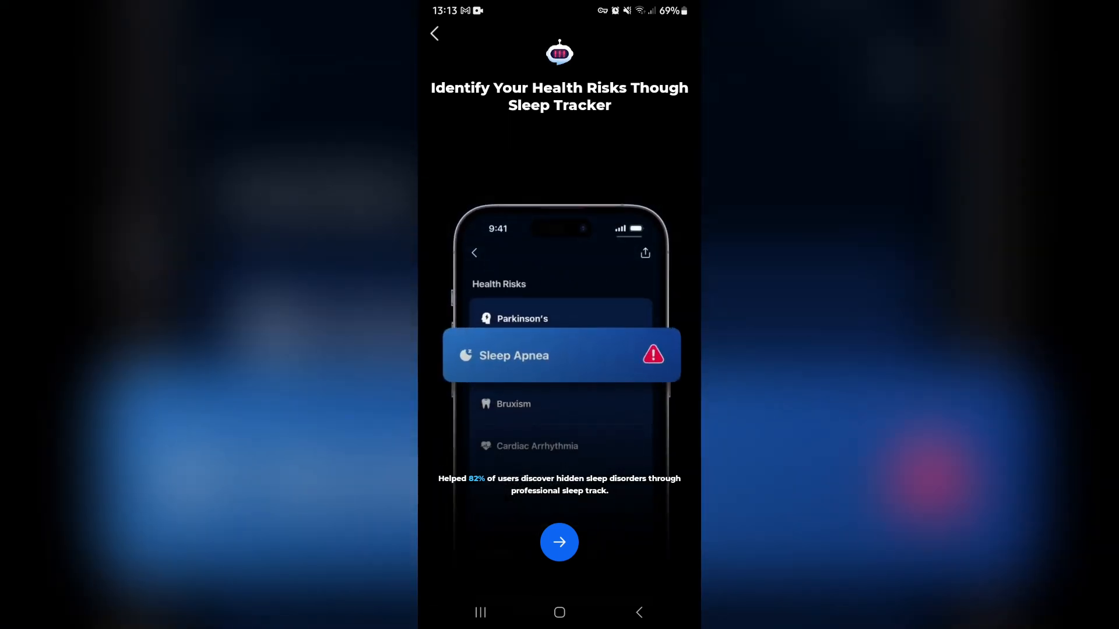
click(559, 543)
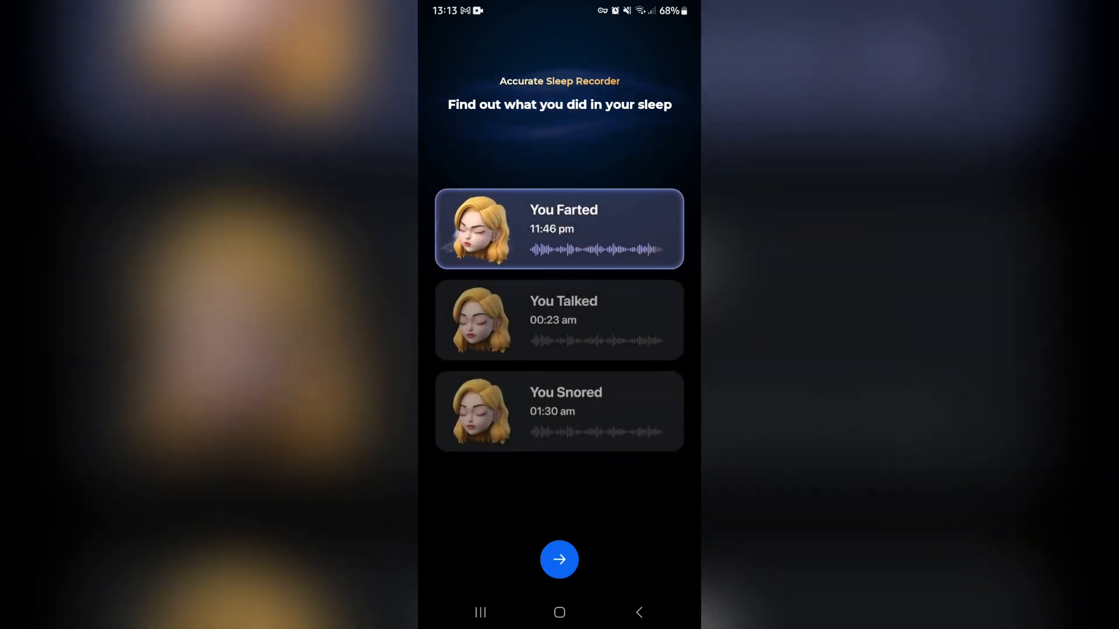
- Pass the sleep recorder, tracker, white noise, meditations and user reviews showcase screens
click(558, 321)
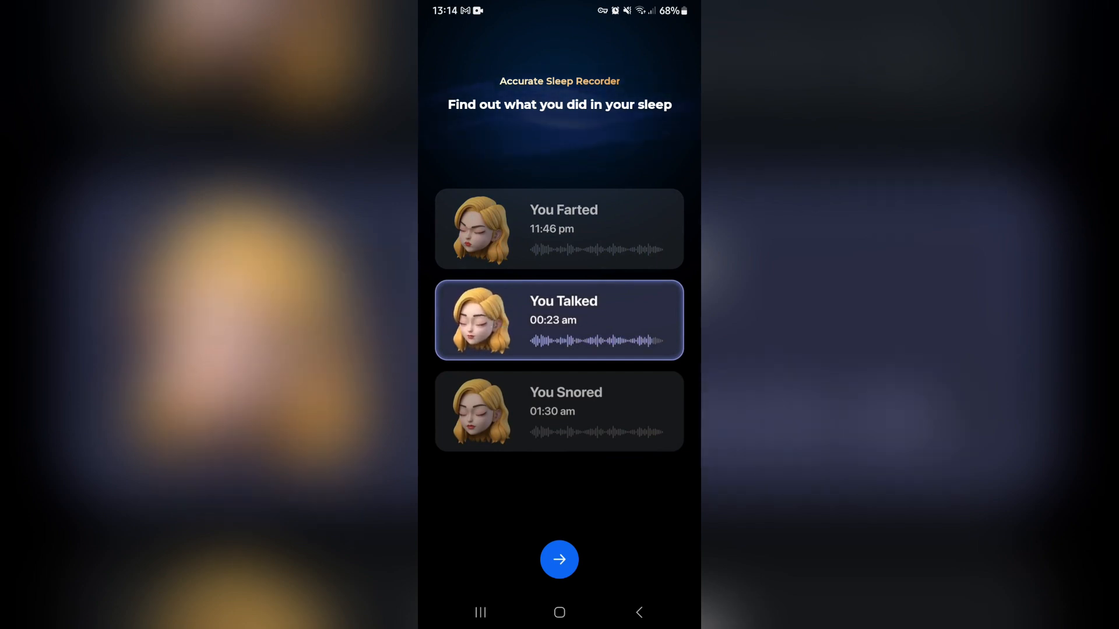
click(559, 559)
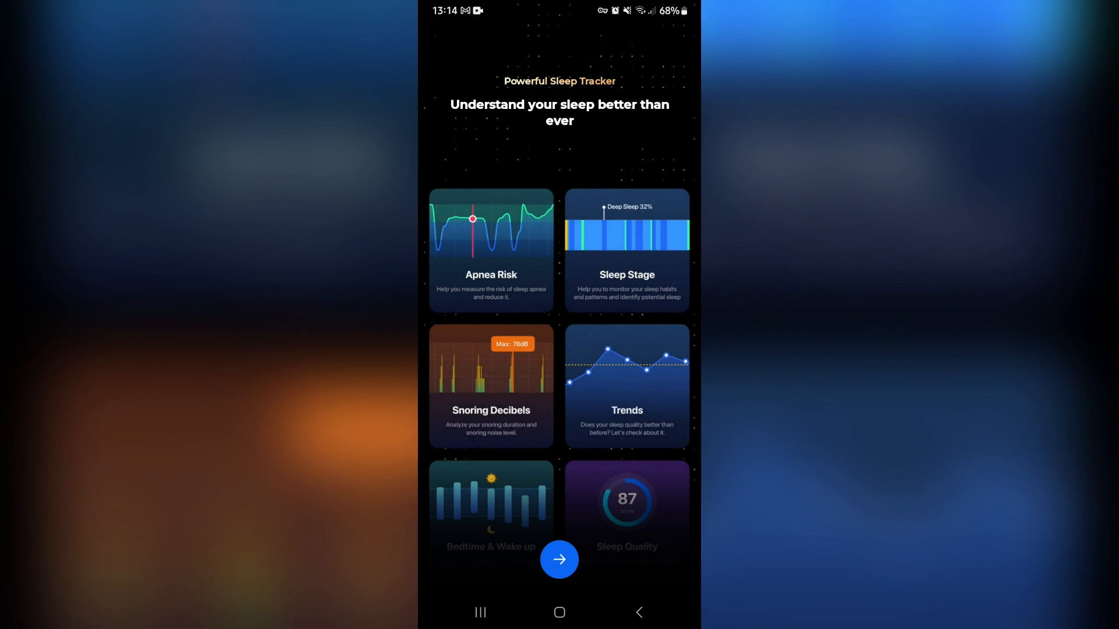
click(559, 559)
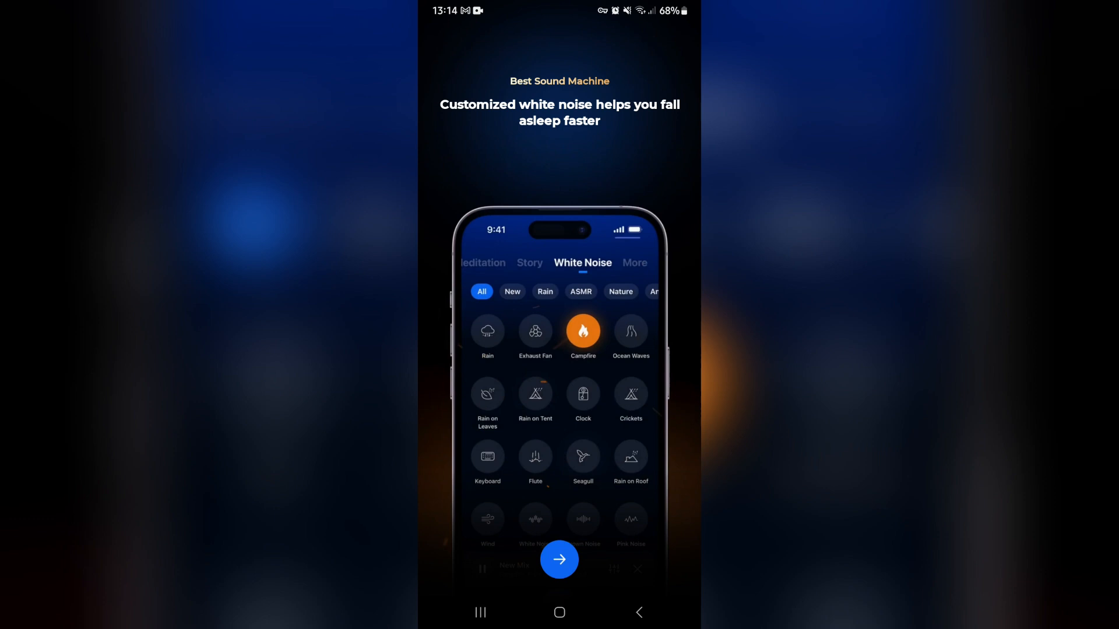
click(535, 394)
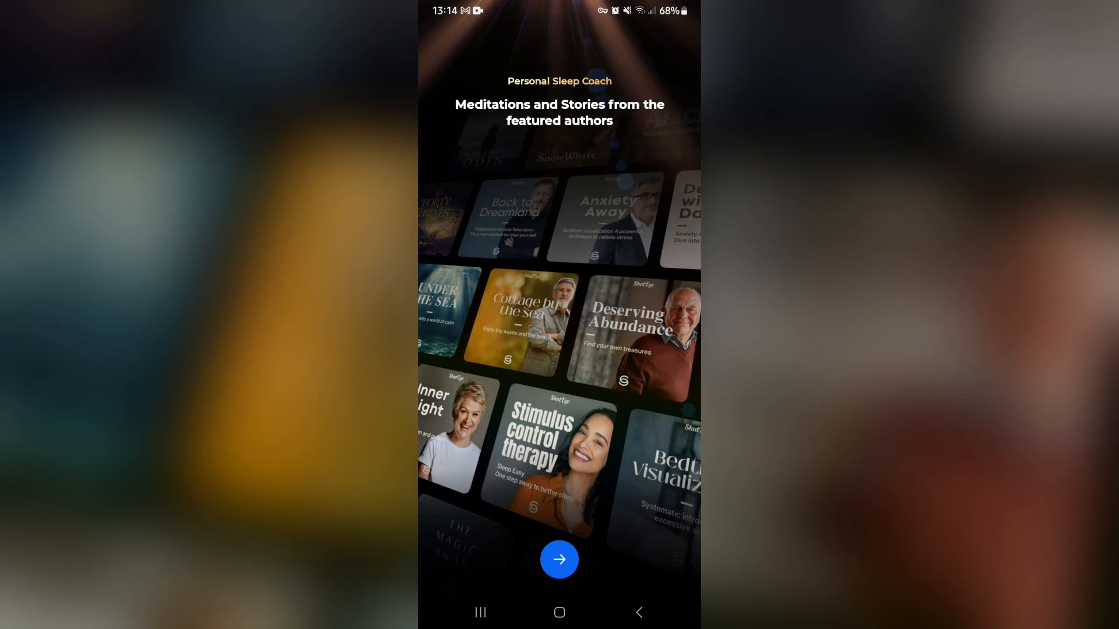
click(558, 559)
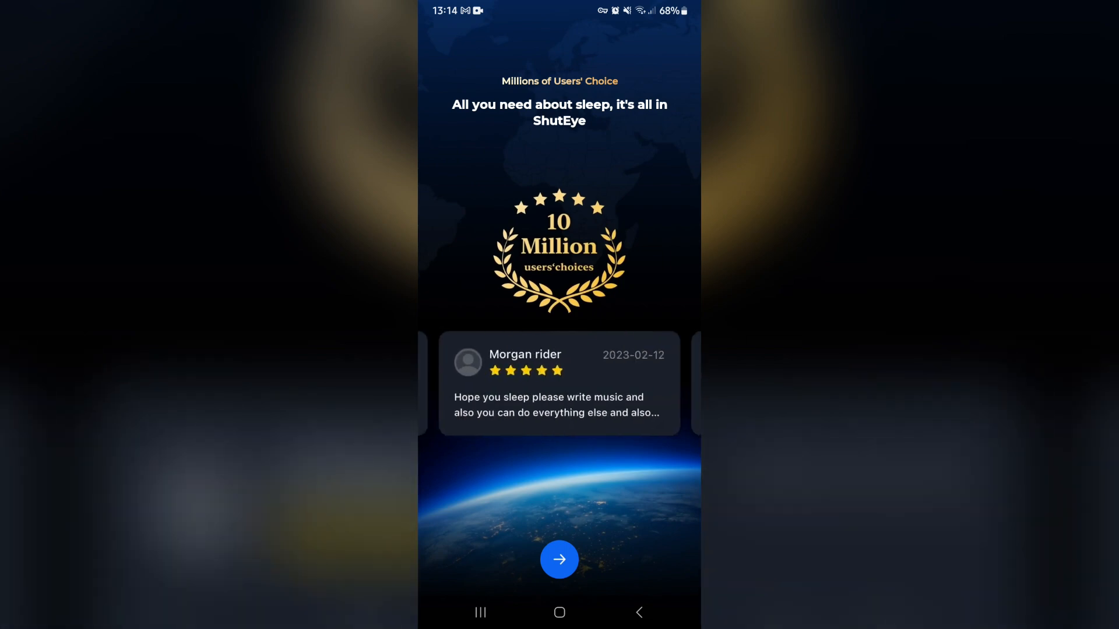
click(559, 559)
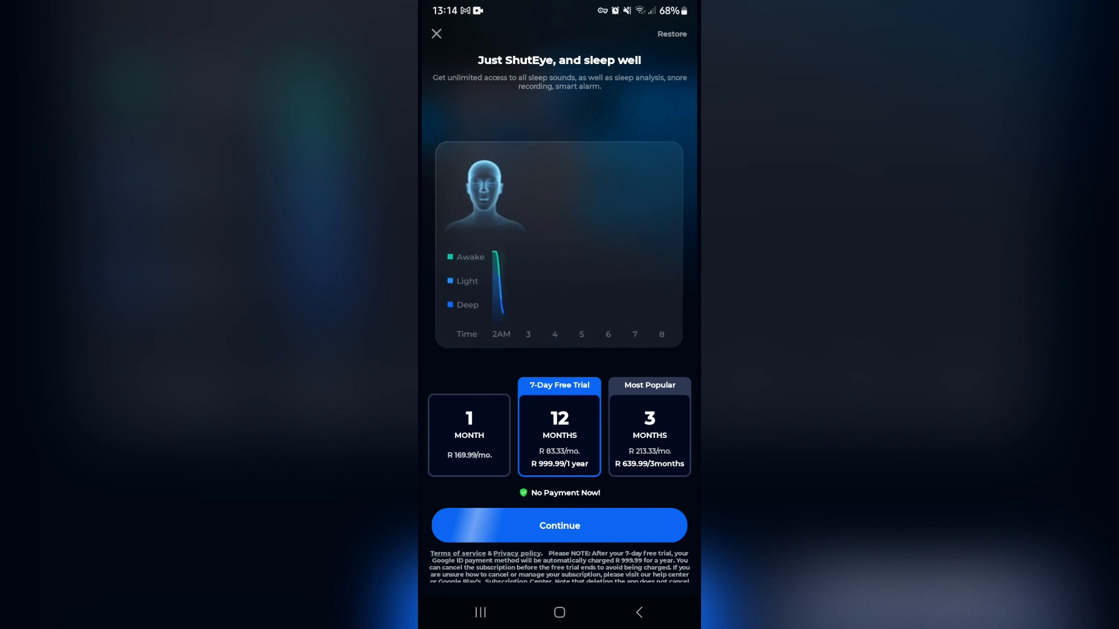
- Start the 7-day free trial, browse the sleep aids music and story collections, then return home
click(434, 32)
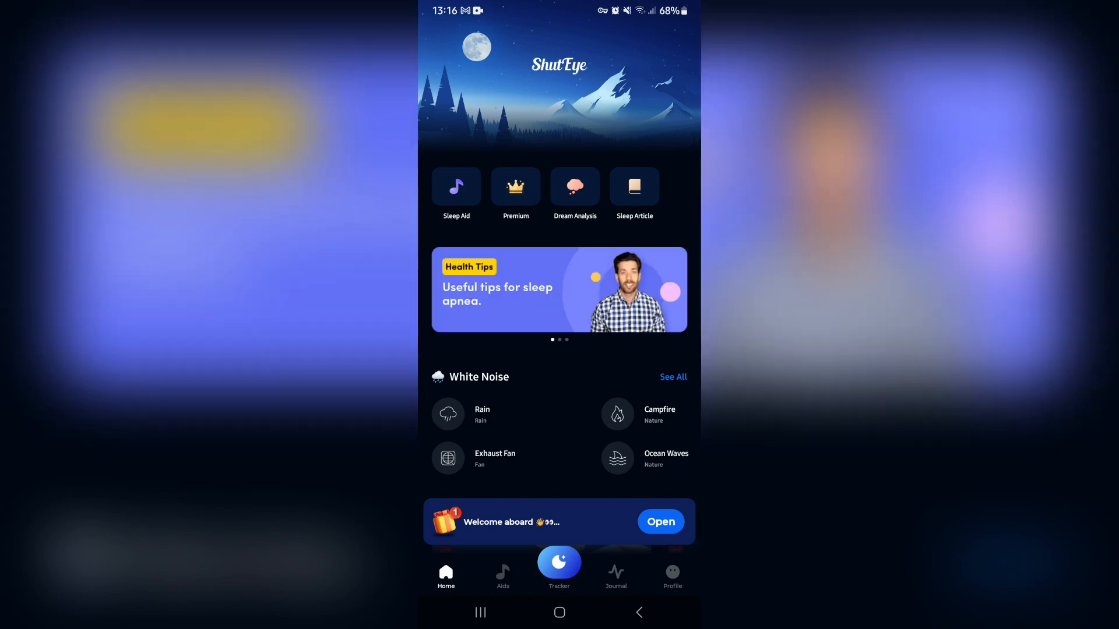
click(502, 575)
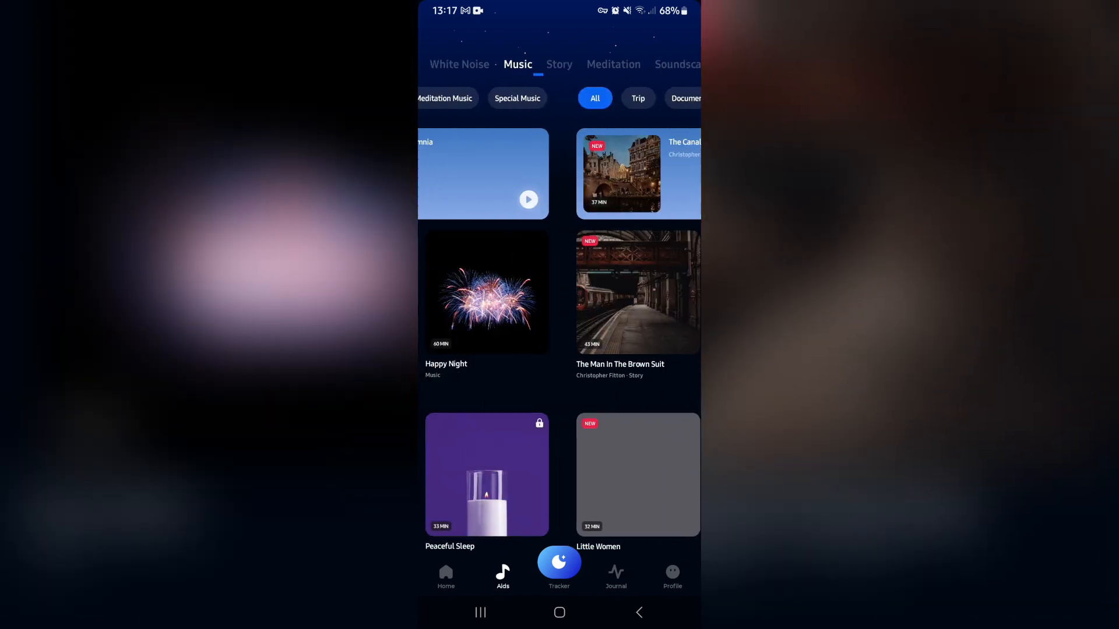
click(560, 64)
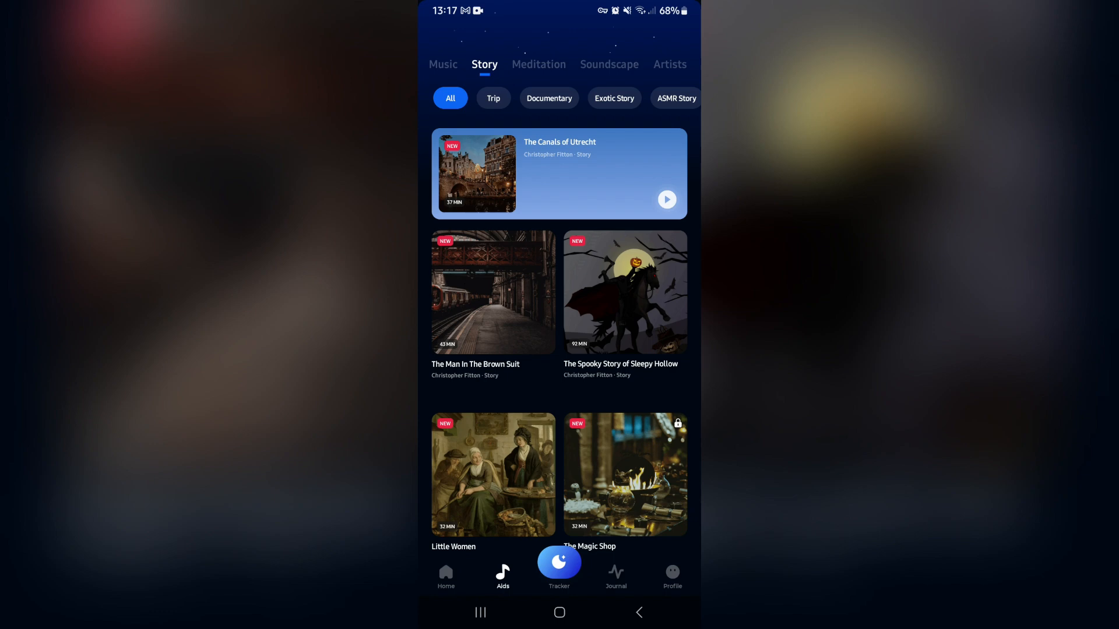
scroll(down, 3)
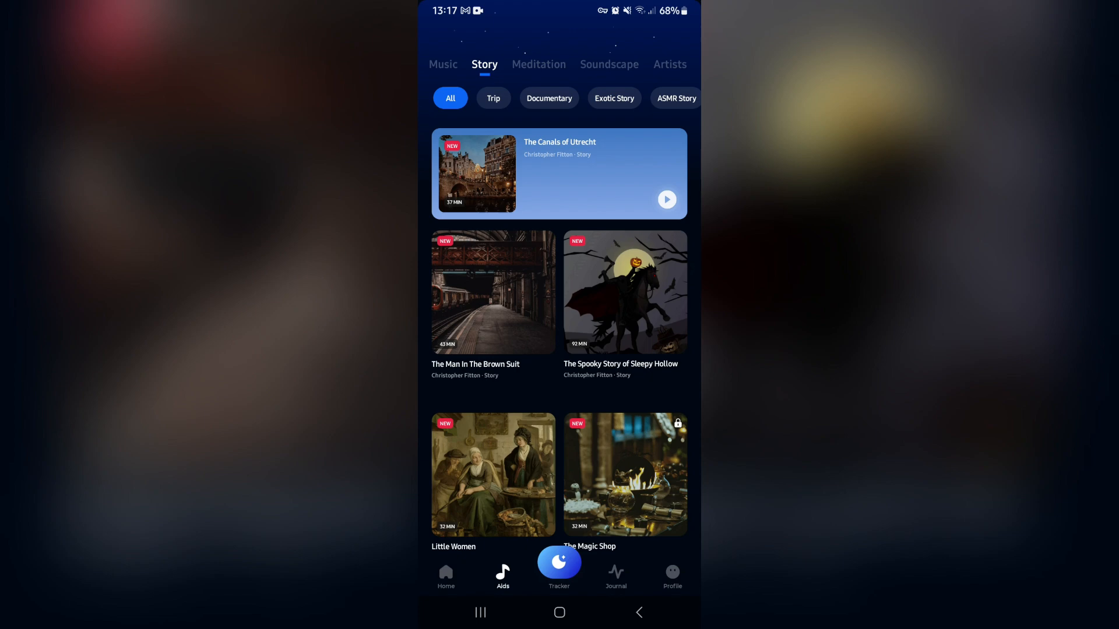
click(446, 574)
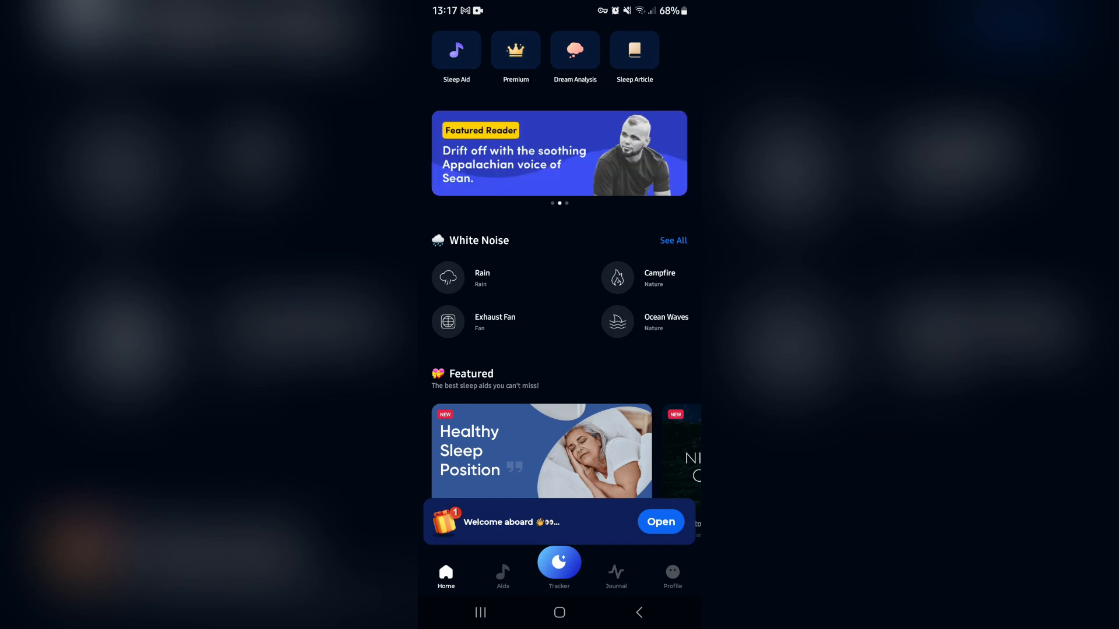
scroll(down, 3)
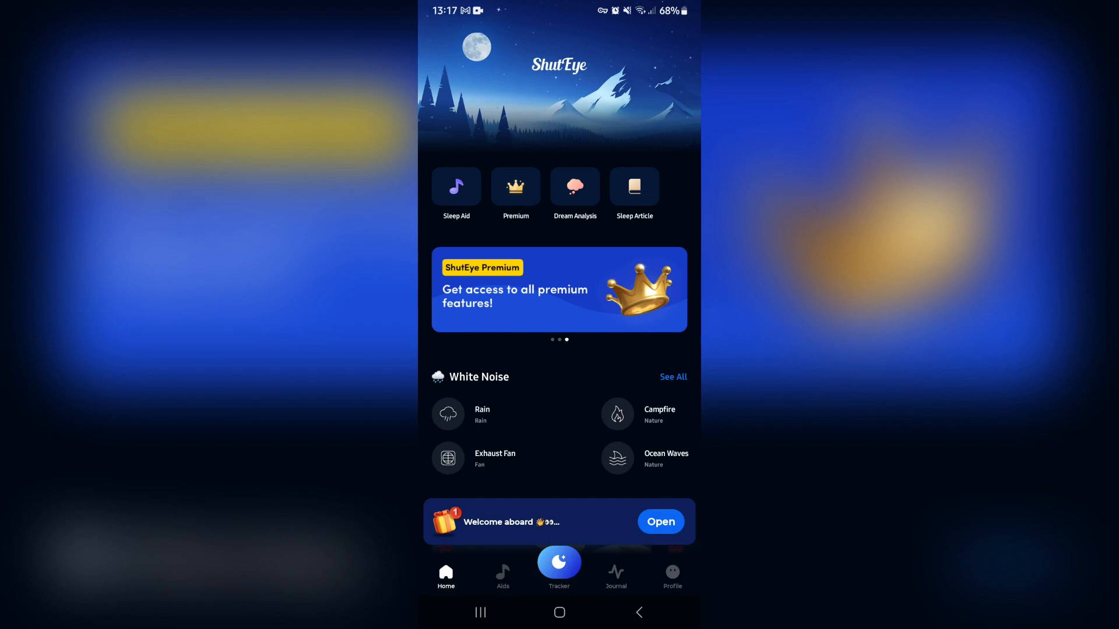
- Start tracker setup, allow audio recording while using the app, and set a 06:30 wake-up time
click(559, 564)
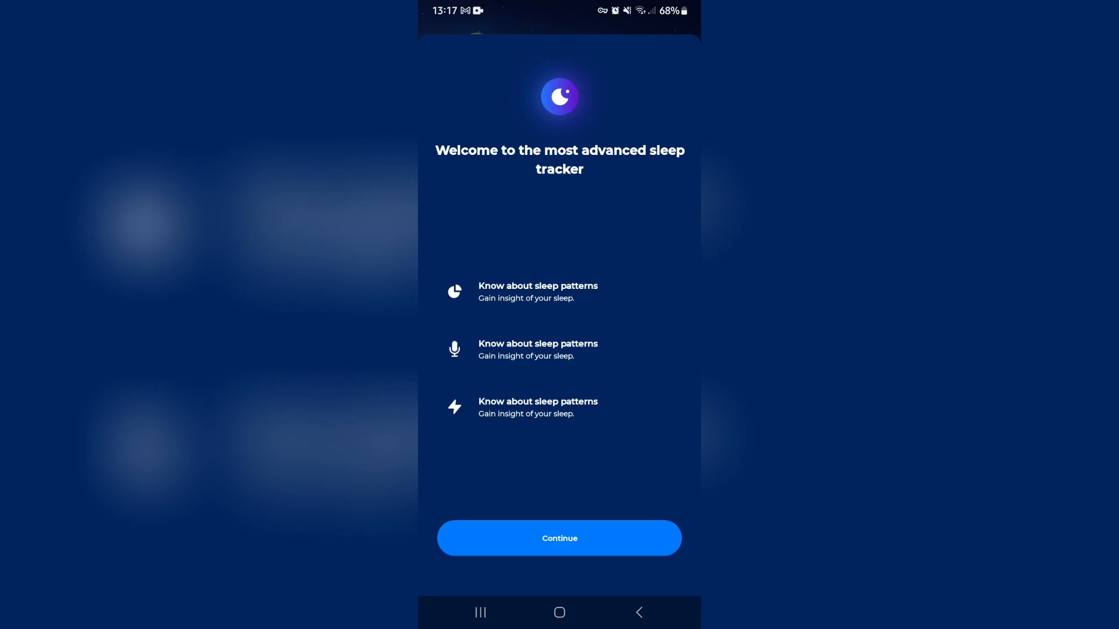
click(559, 538)
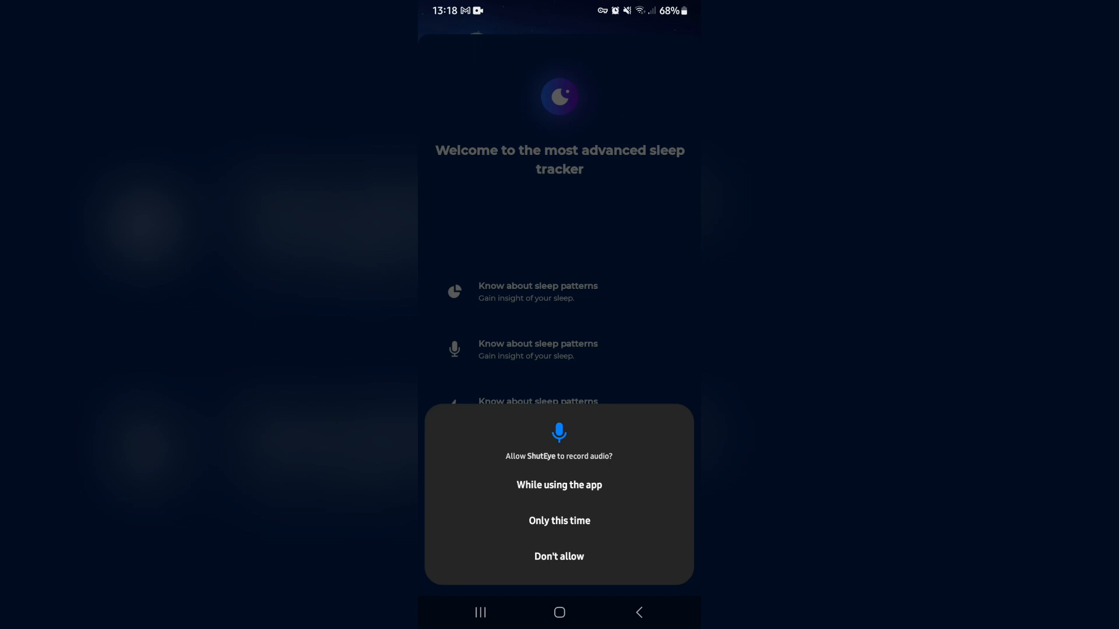
click(558, 485)
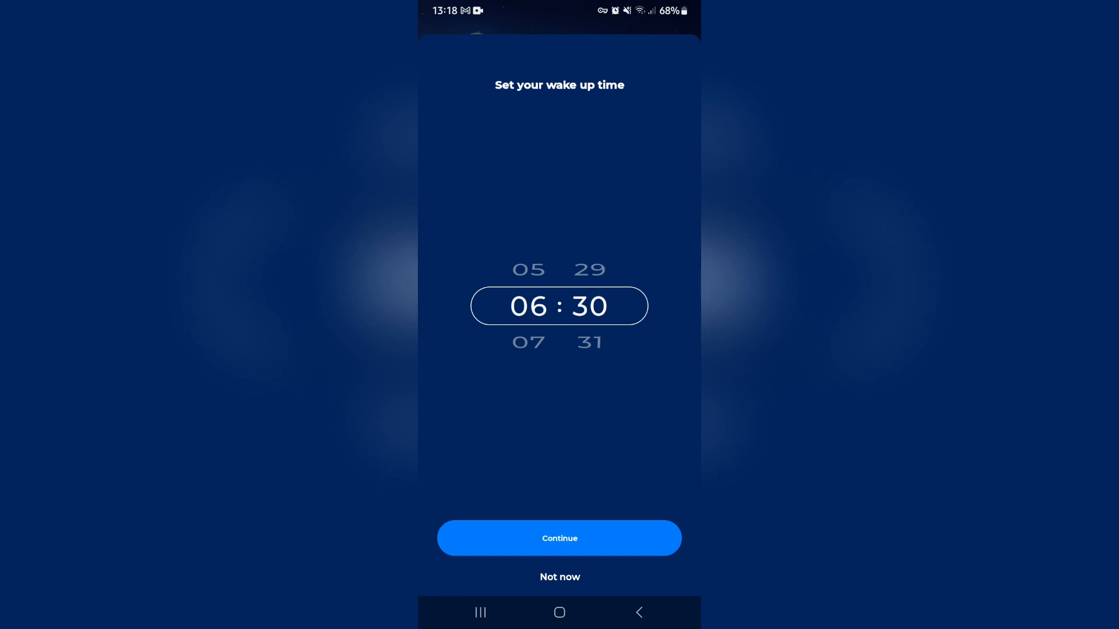
click(559, 538)
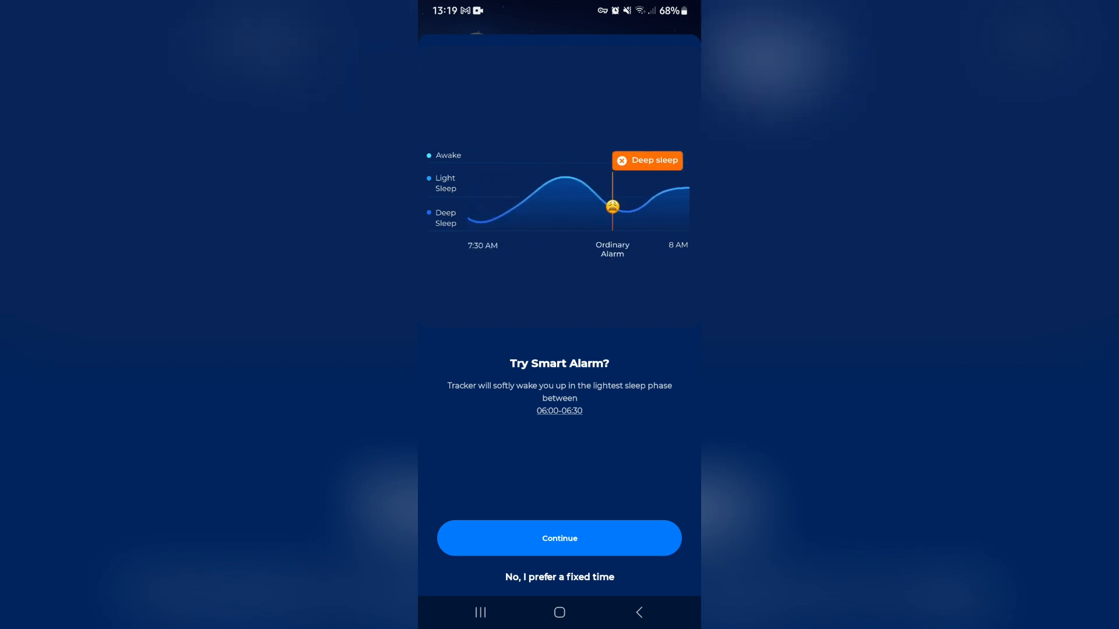
- Turn on Smart Alarm, add a Sleep Note, and acknowledge the phone placement advice
click(559, 538)
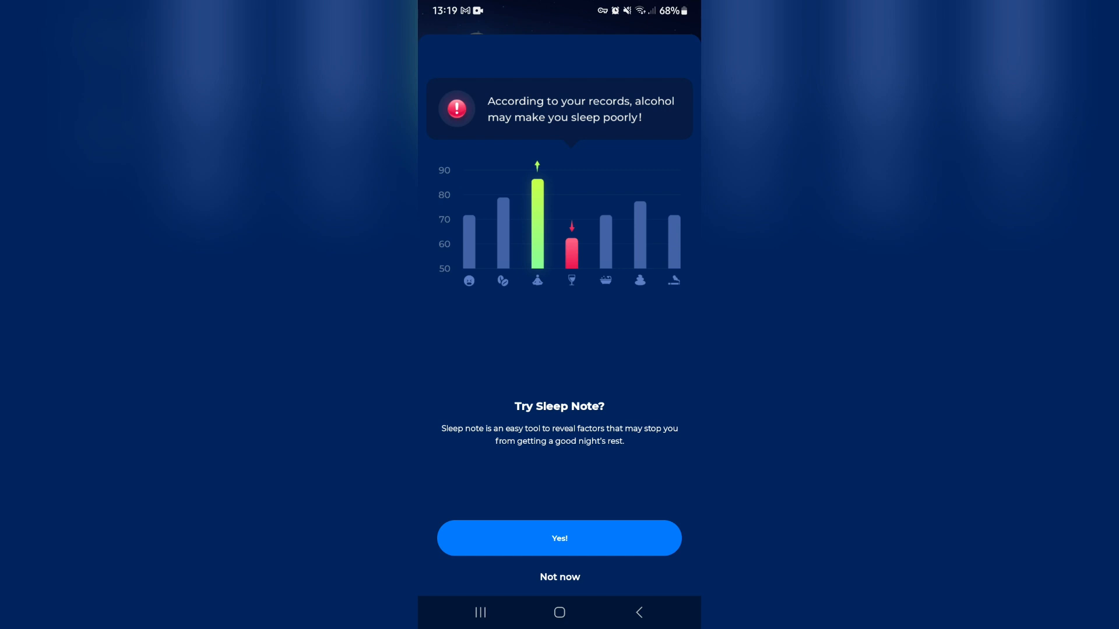
click(559, 538)
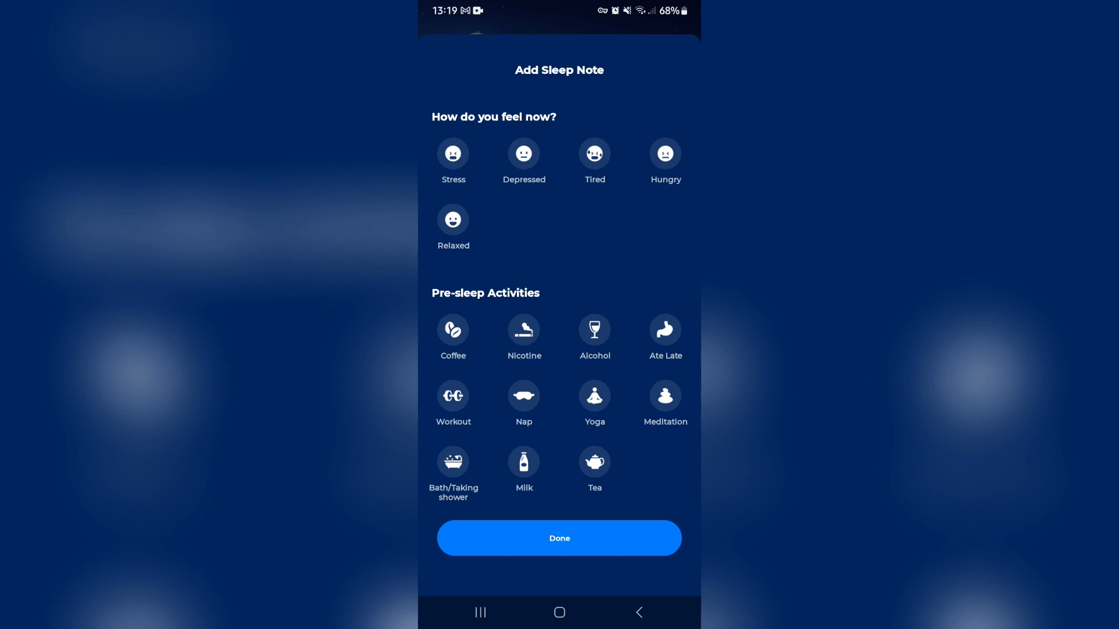
click(560, 538)
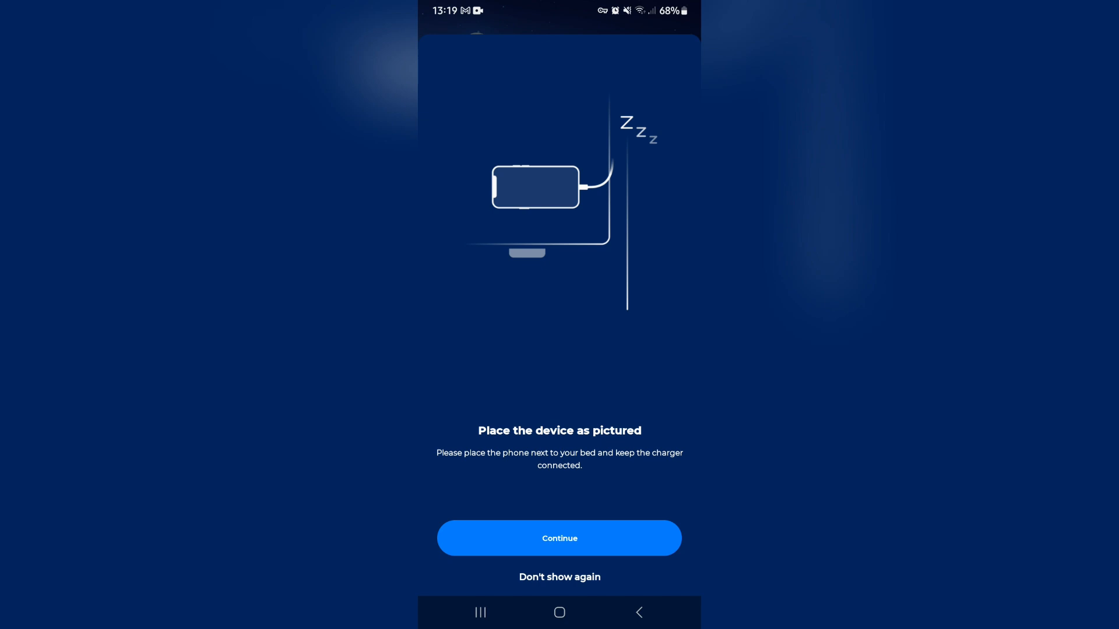
click(559, 537)
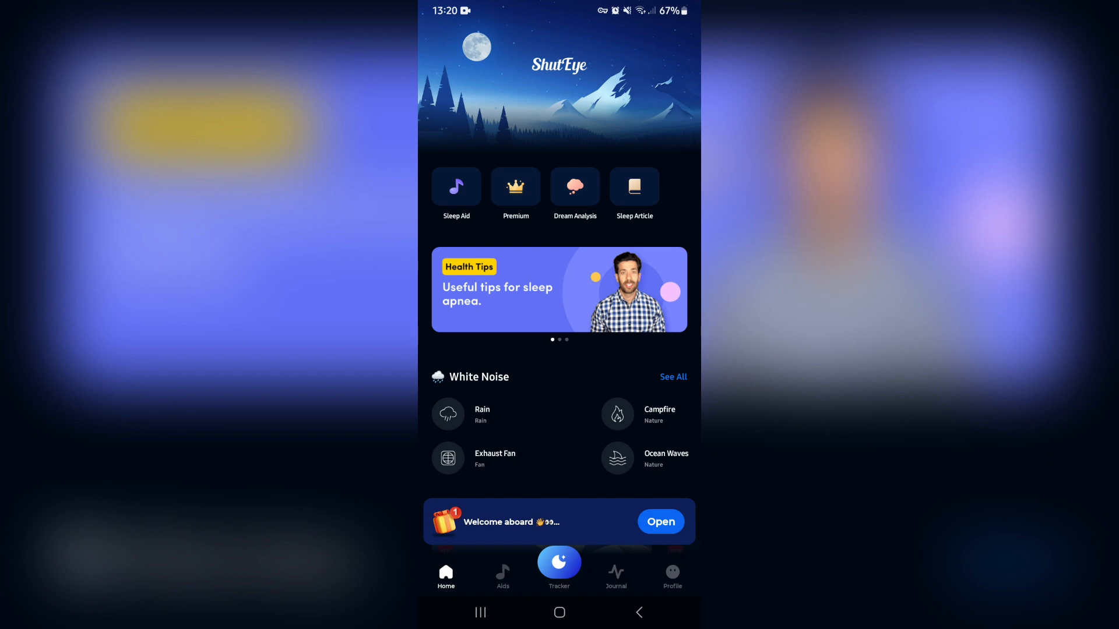
- Scroll through the Journal demo report's snoring, breathing pause and night noise charts
click(616, 576)
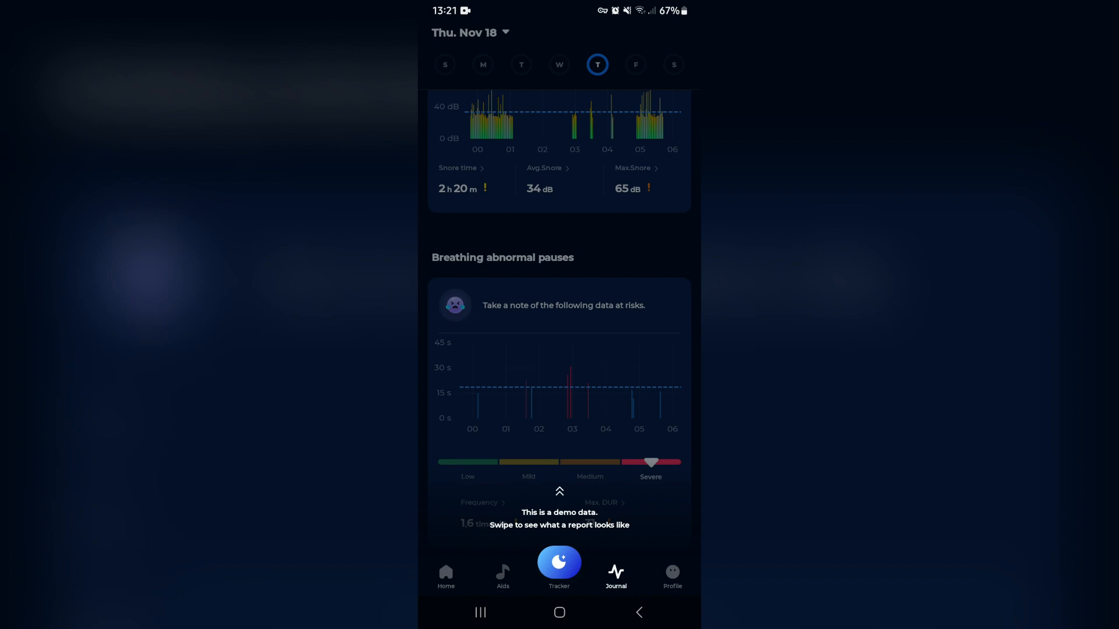
scroll(down, 3)
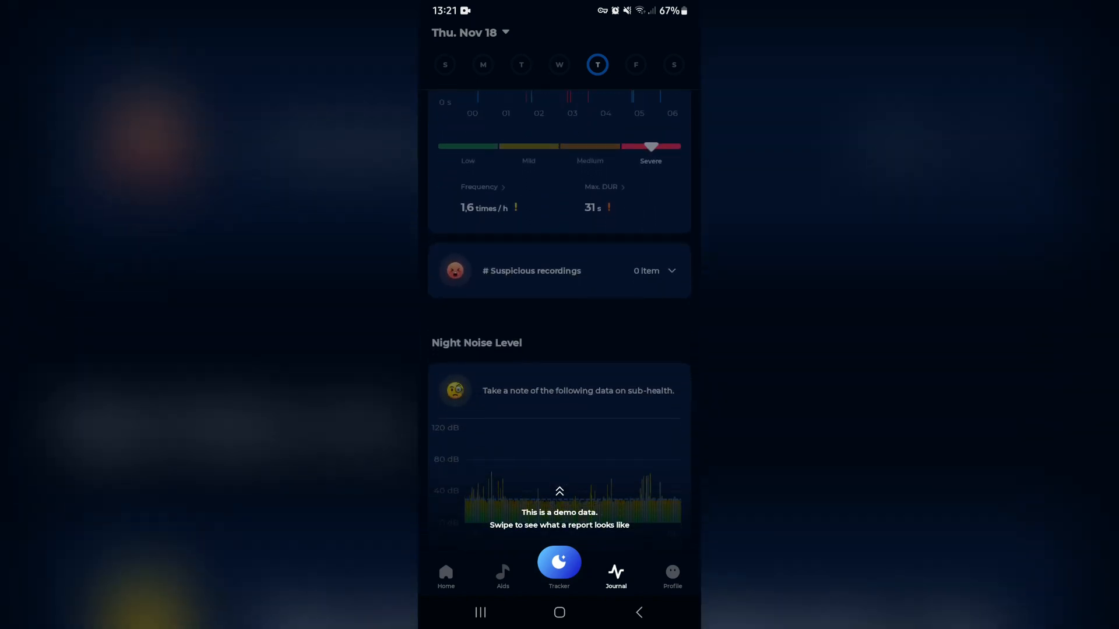
scroll(down, 3)
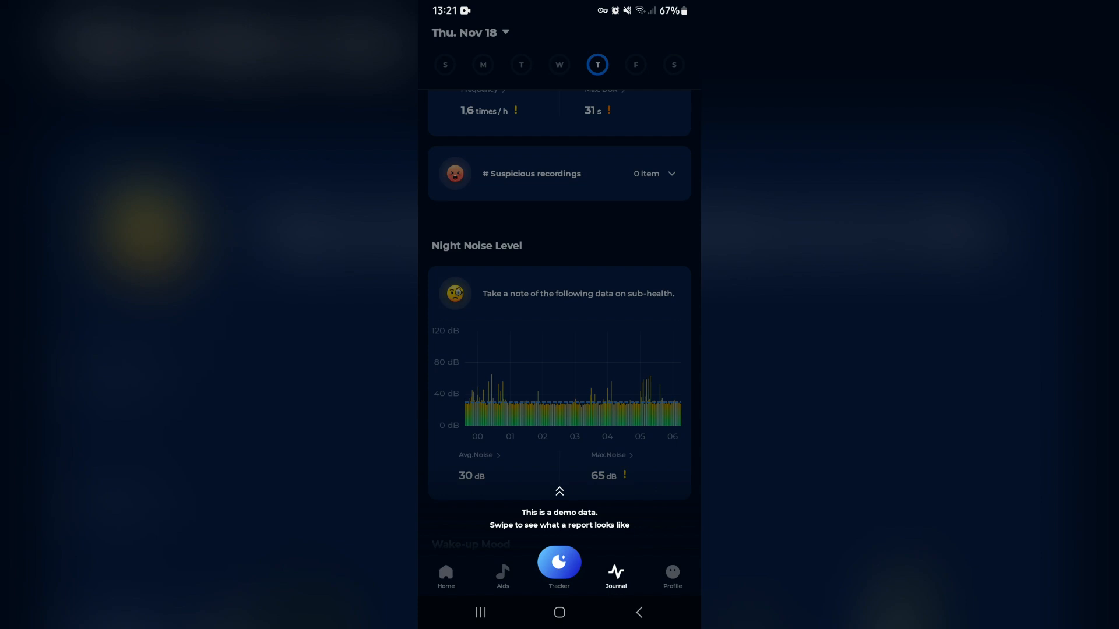
scroll(down, 3)
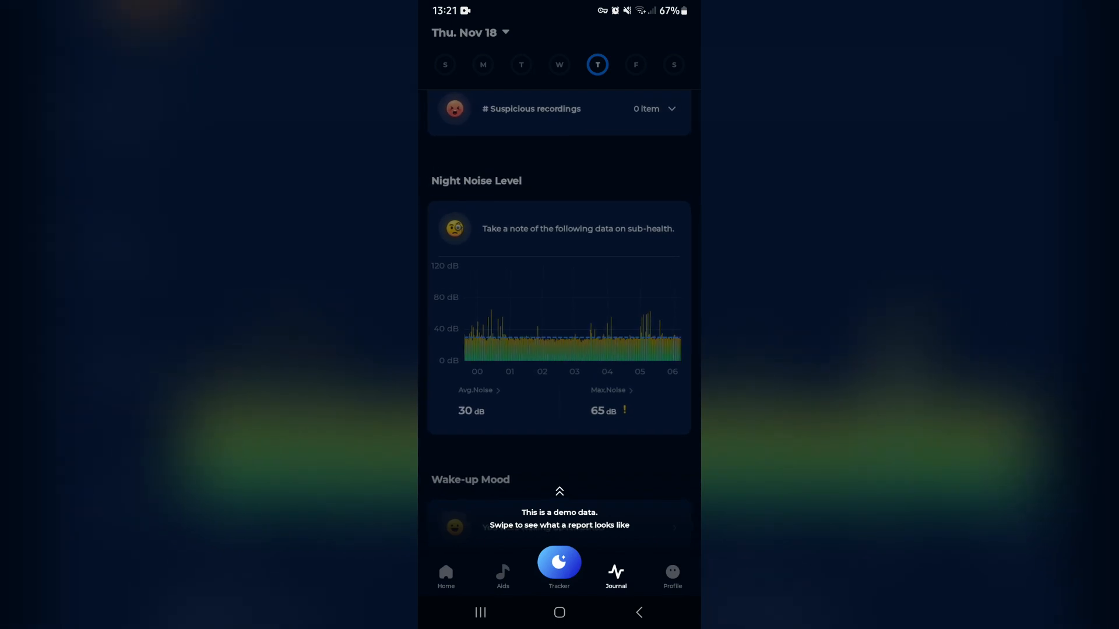
scroll(down, 3)
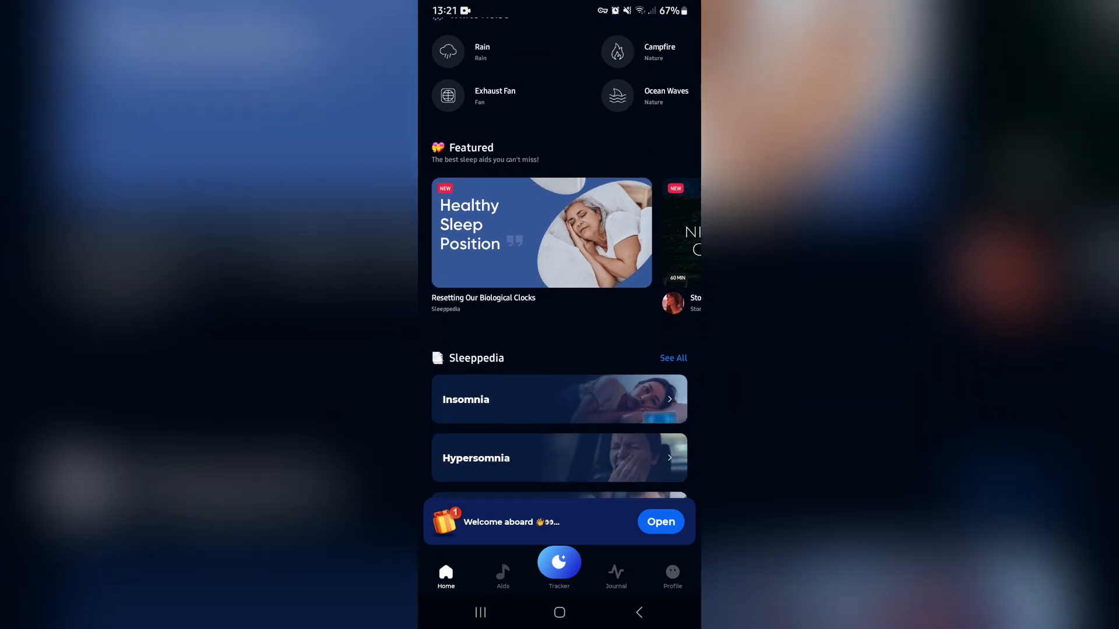
scroll(down, 3)
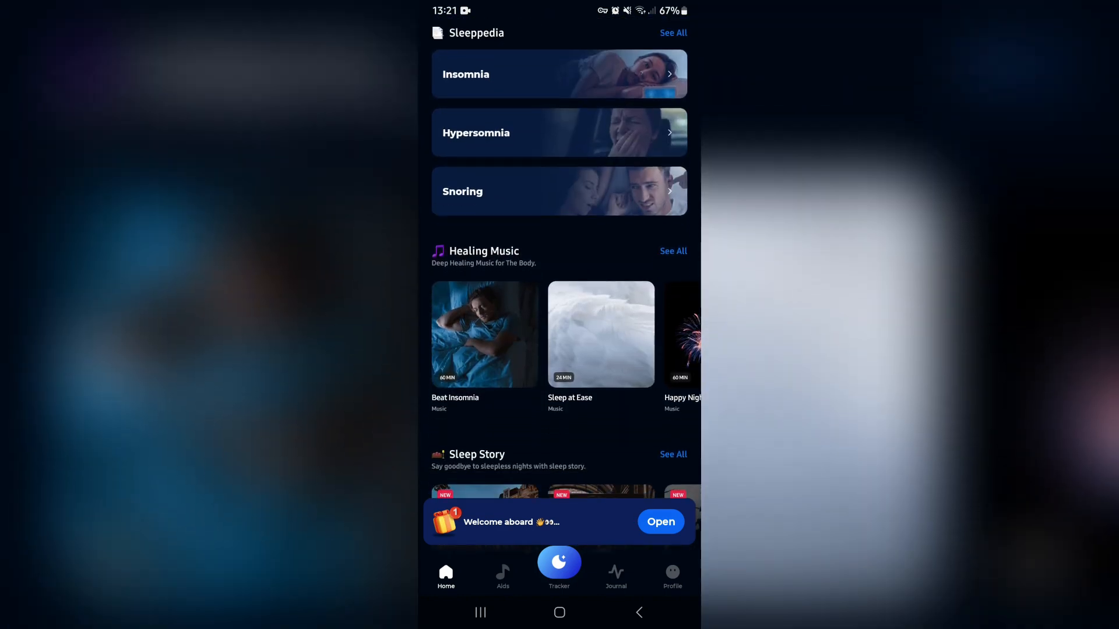
scroll(down, 3)
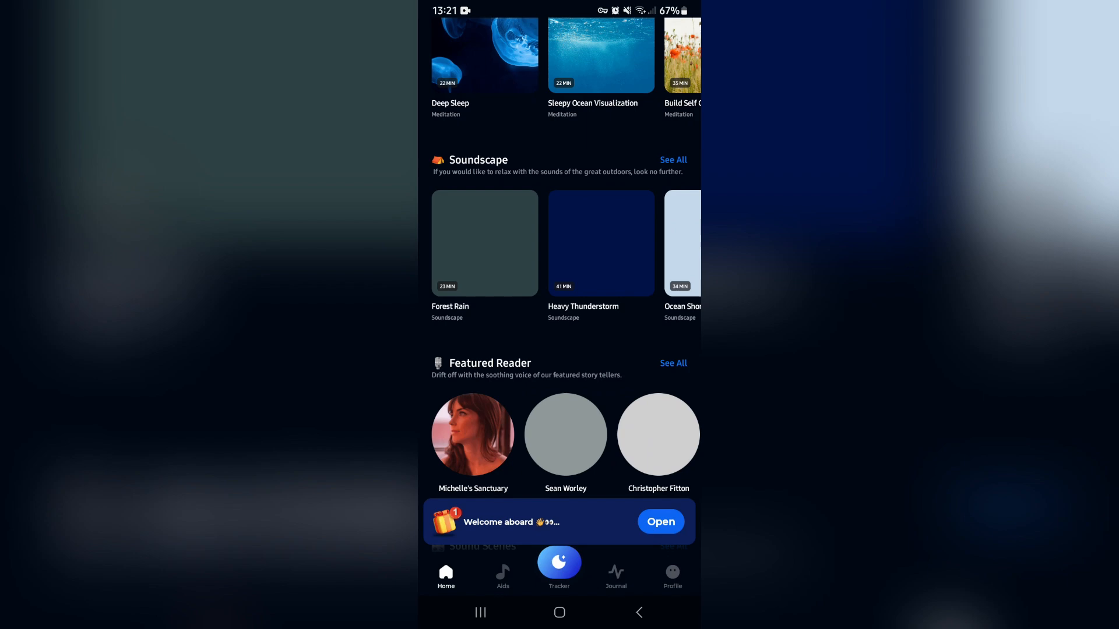
scroll(down, 3)
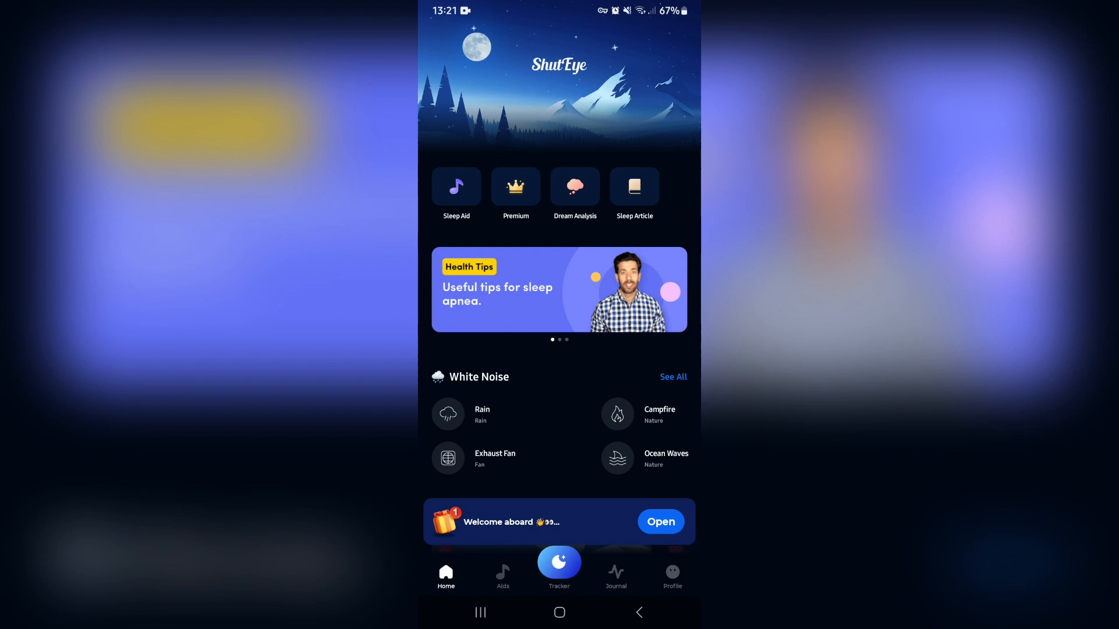
scroll(left, 3)
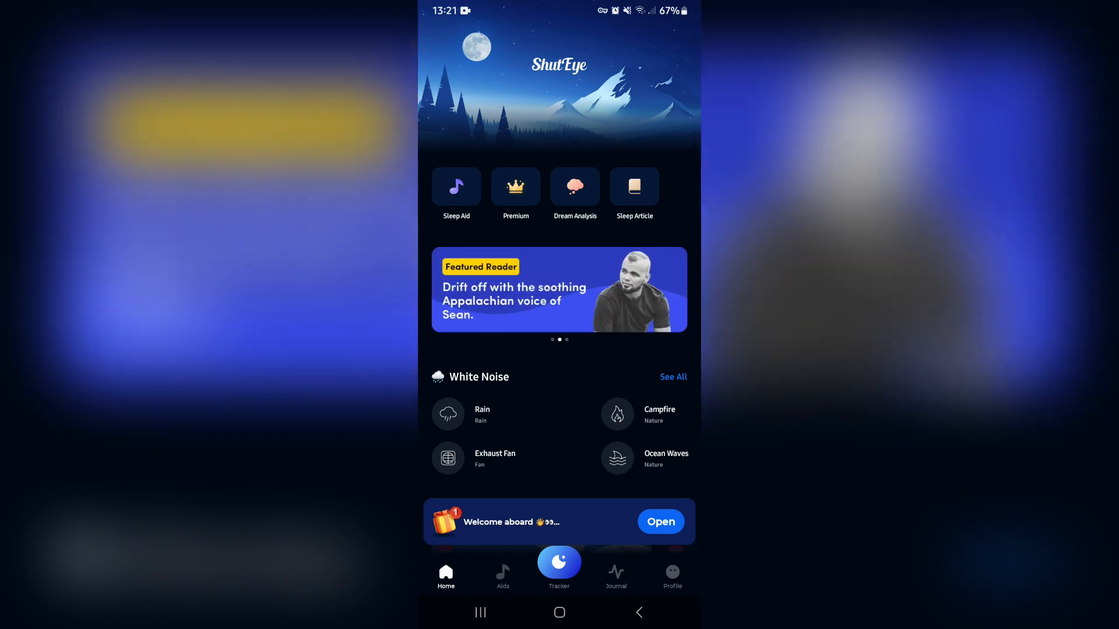